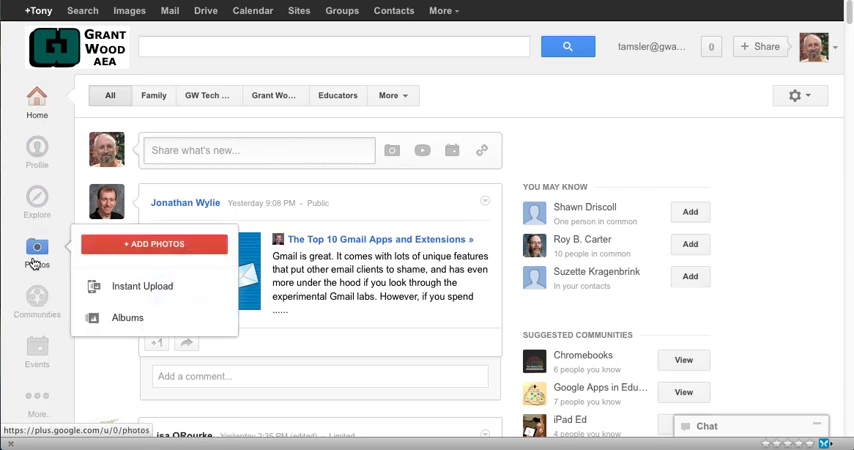
- Go to Photos and show the Albums list
{"action": "left_click", "coordinate": [167, 286]}
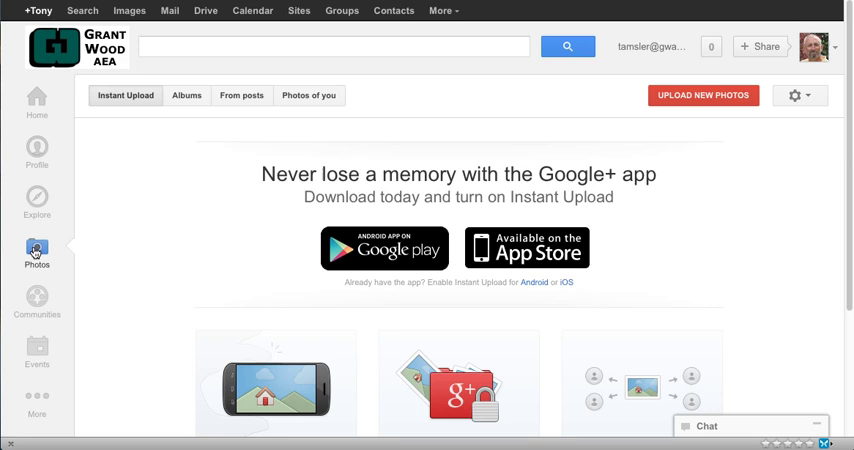
{"action": "mouse_move", "coordinate": [80, 249]}
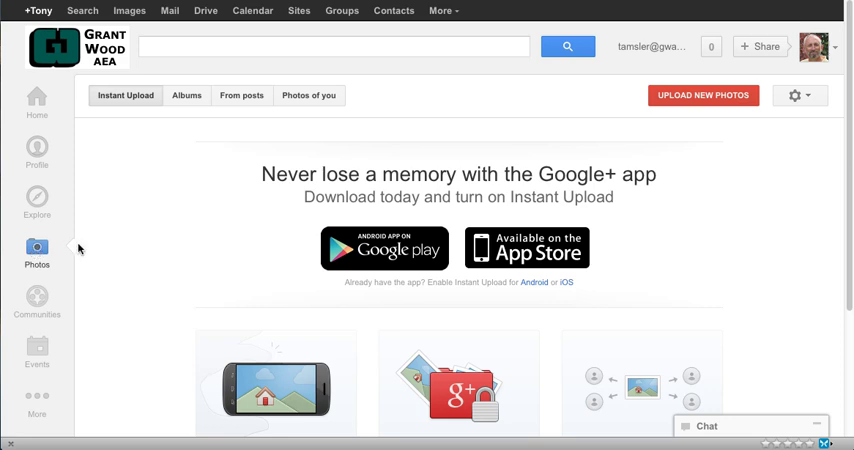
{"action": "mouse_move", "coordinate": [130, 213]}
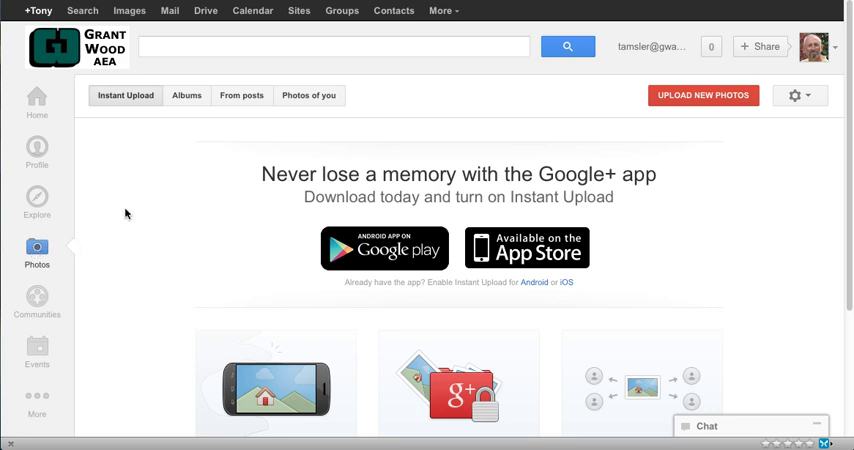
{"action": "mouse_move", "coordinate": [167, 169]}
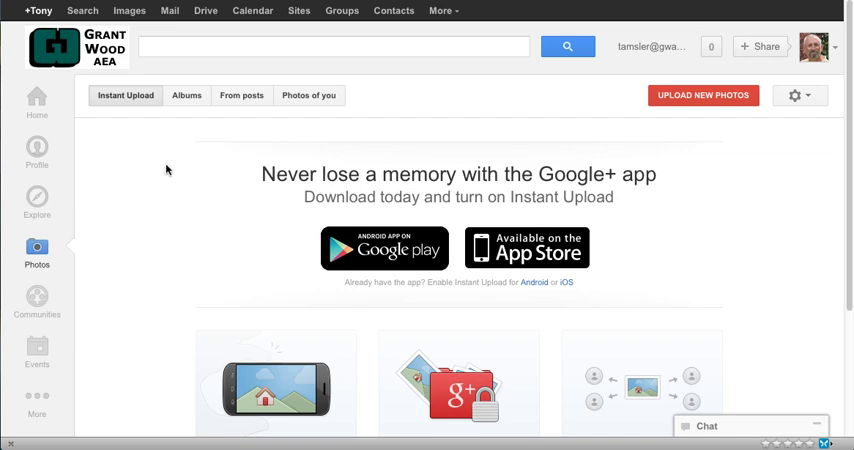
{"action": "left_click", "coordinate": [185, 95]}
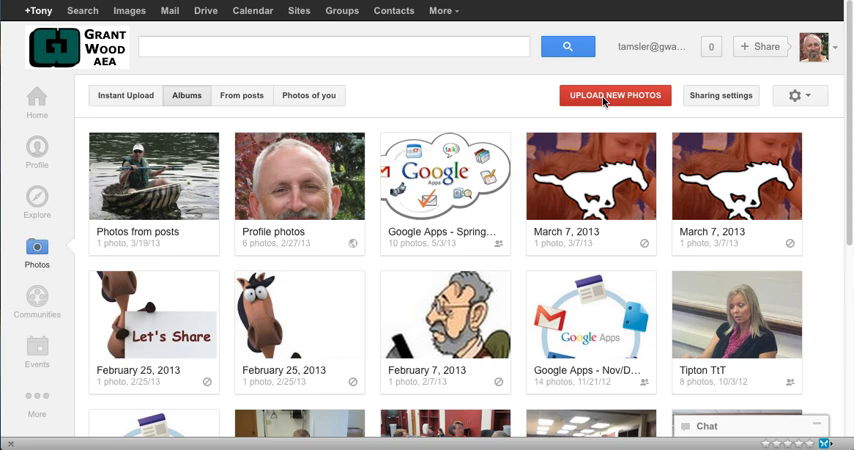
- Start a new photo upload into an album named 'Test Upload'
{"action": "left_click", "coordinate": [617, 95]}
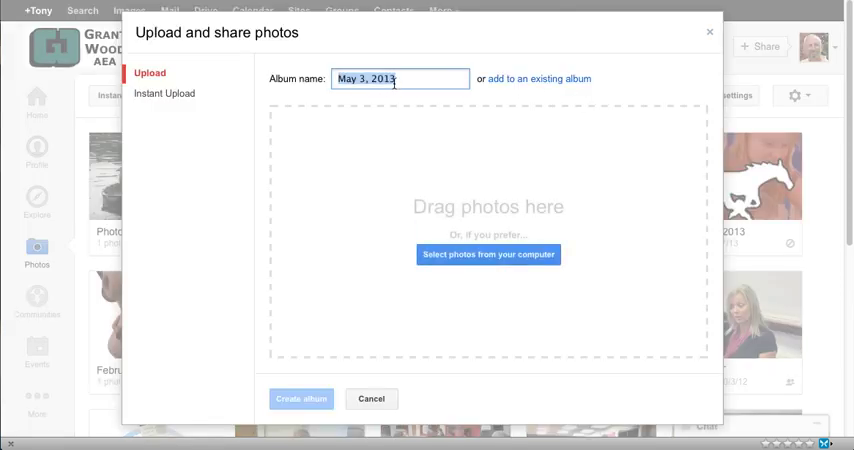
{"action": "type", "text": "Test Upload"}
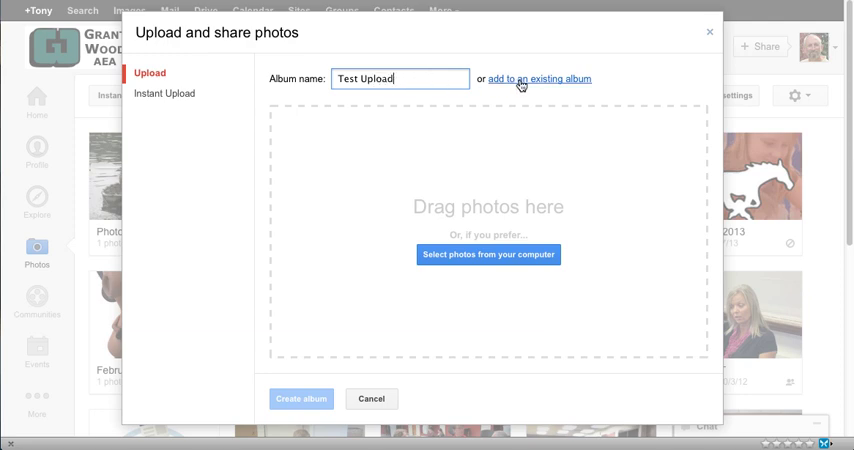
{"action": "mouse_move", "coordinate": [519, 88]}
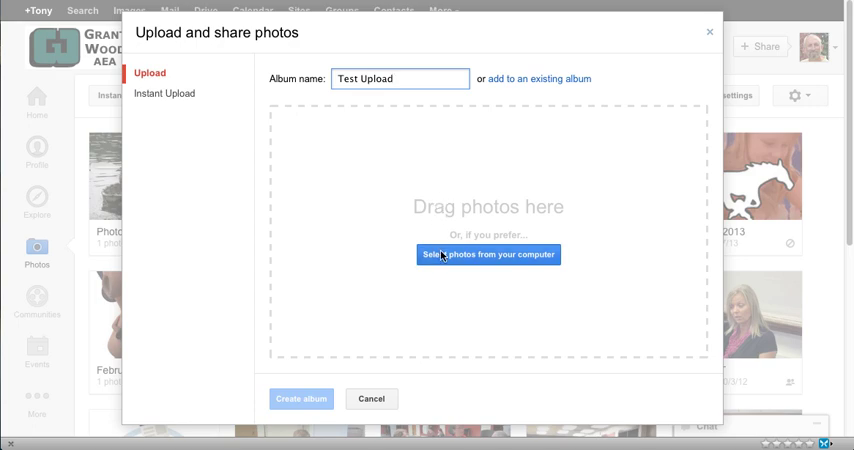
- Select all five New York JPEGs, starting with CentralPark, in Finder and upload them
{"action": "left_click", "coordinate": [489, 254]}
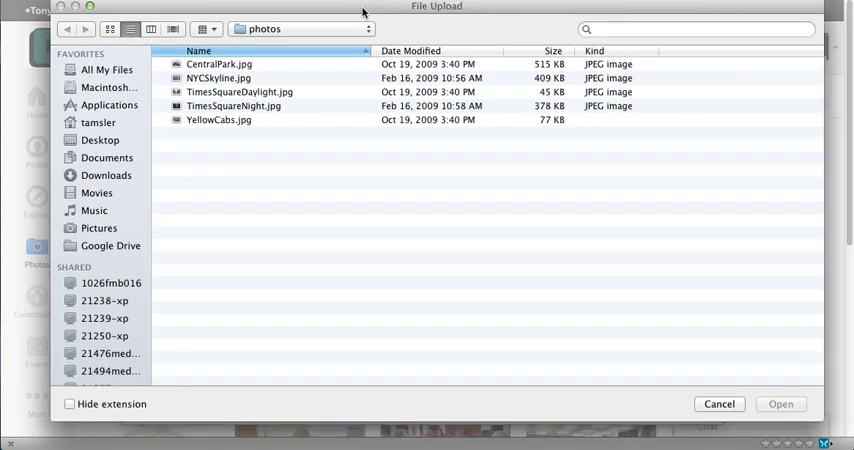
{"action": "left_click", "coordinate": [217, 64]}
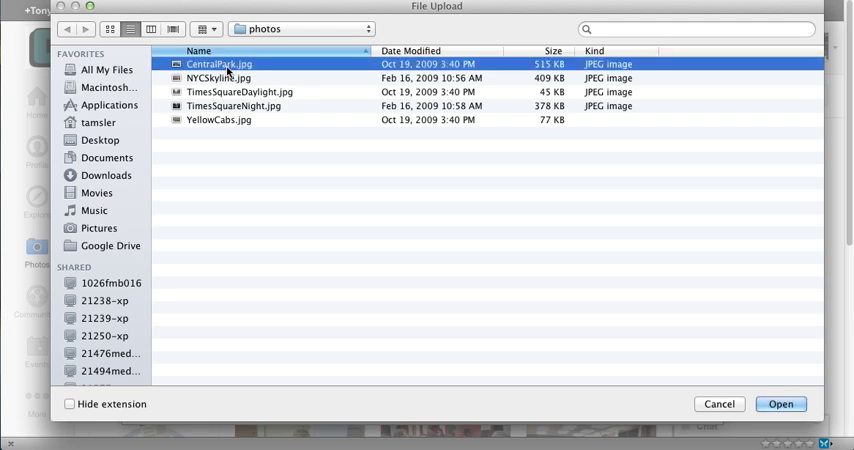
{"action": "mouse_move", "coordinate": [222, 120]}
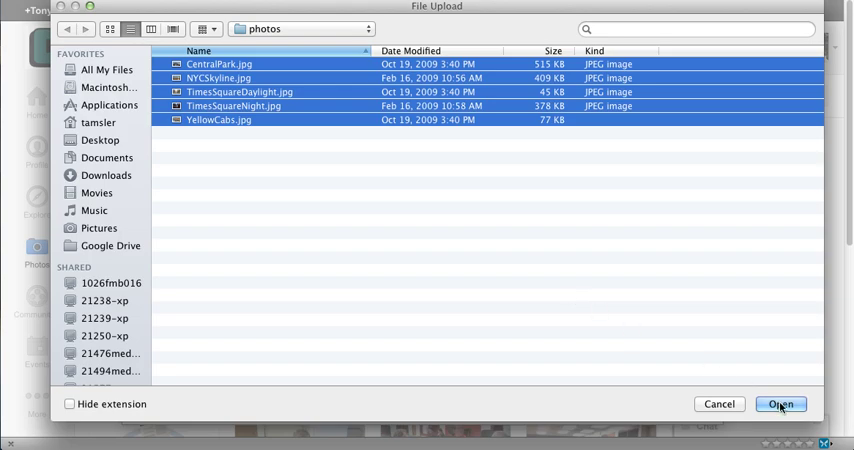
{"action": "left_click", "coordinate": [783, 404]}
{"action": "type", "text": "Test Upload"}
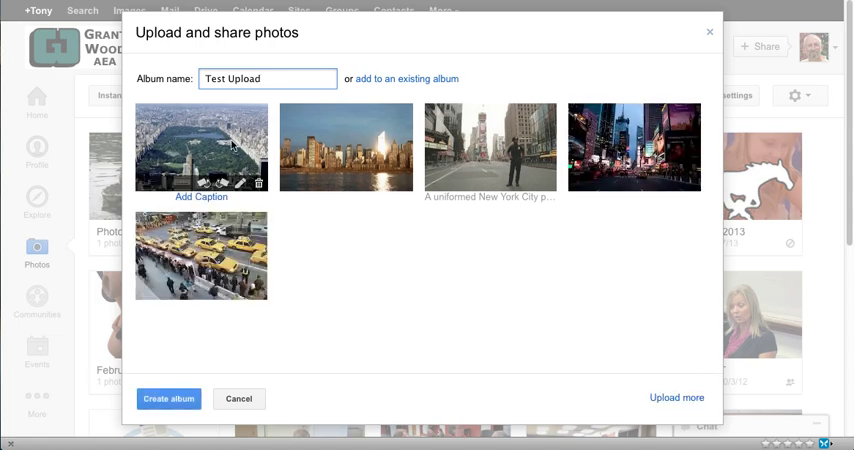
{"action": "mouse_move", "coordinate": [202, 184]}
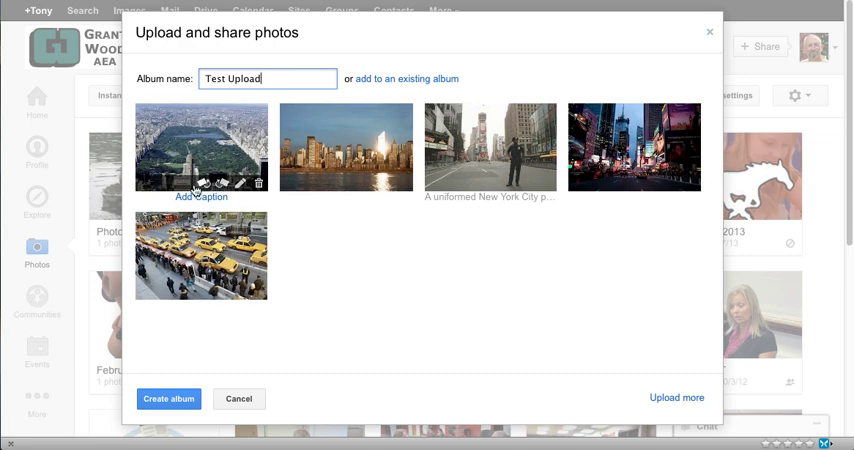
{"action": "mouse_move", "coordinate": [250, 192]}
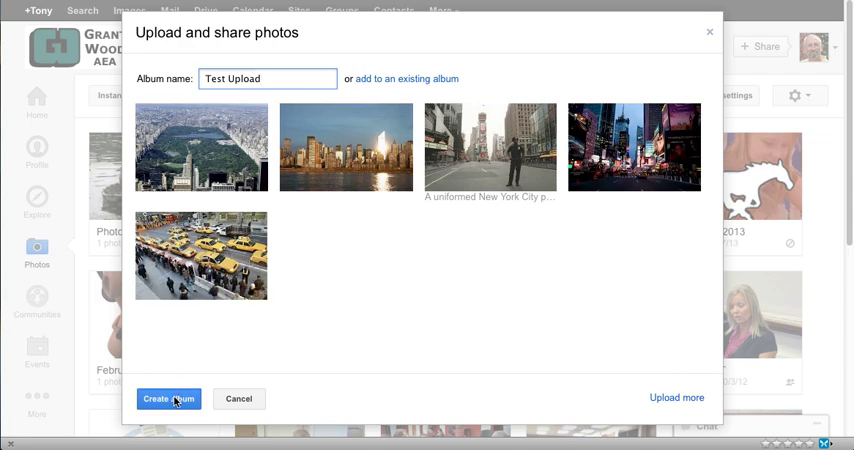
- Create the Test Upload album once the five uploads finish
{"action": "left_click", "coordinate": [170, 398]}
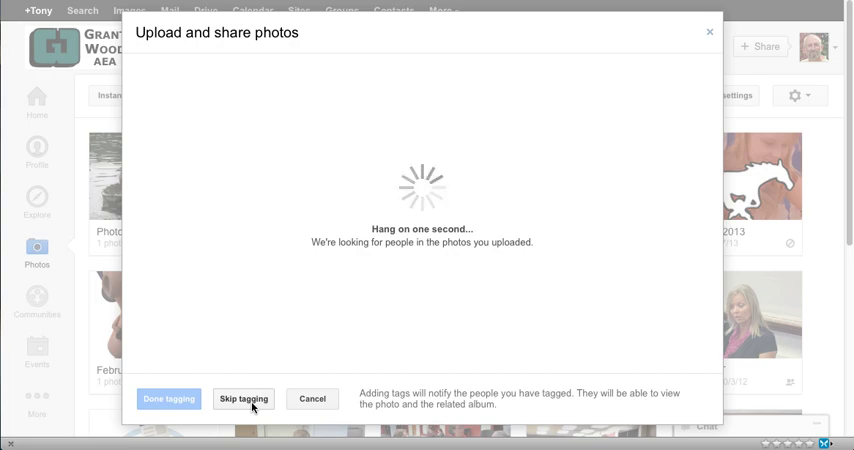
- Skip people tagging and cancel the Share dialog
{"action": "left_click", "coordinate": [242, 398]}
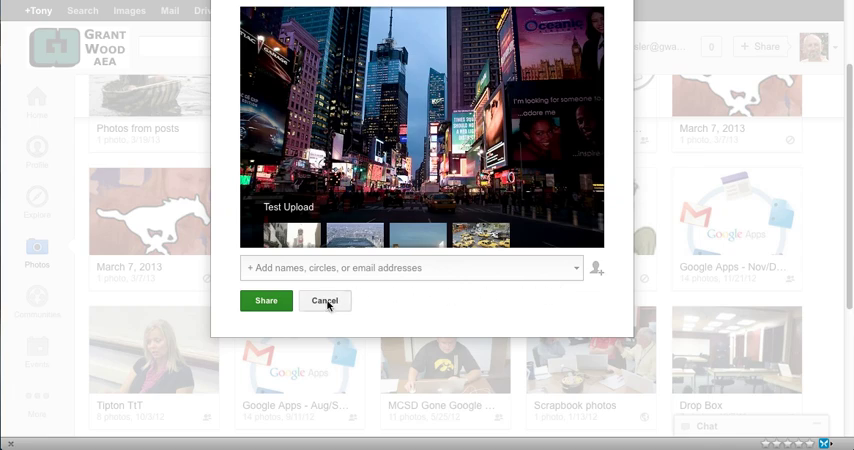
{"action": "left_click", "coordinate": [324, 300]}
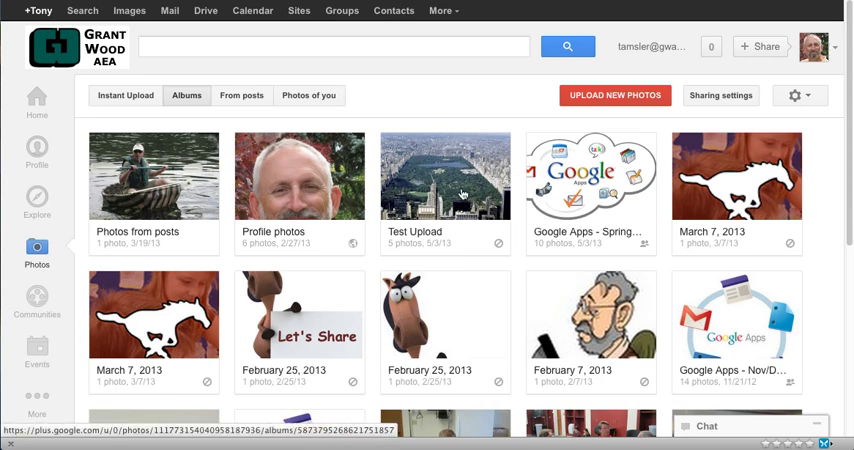
- Change the Test Upload album's visibility from Only you to Share via link
{"action": "left_click", "coordinate": [433, 180]}
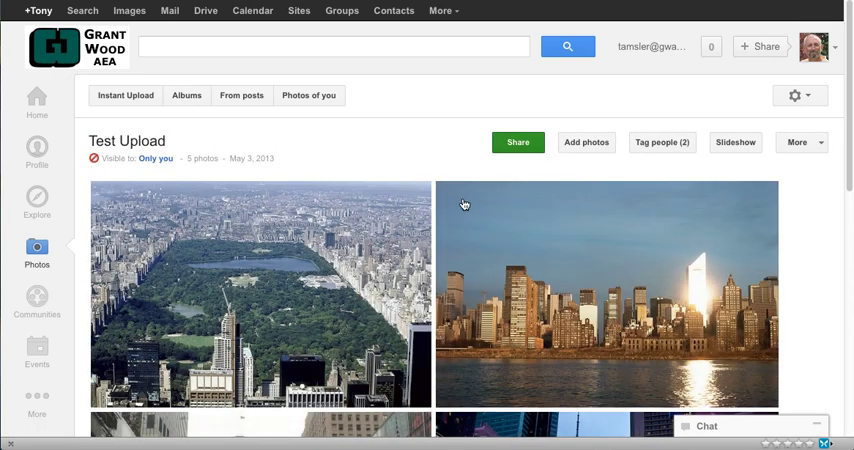
{"action": "mouse_move", "coordinate": [817, 294]}
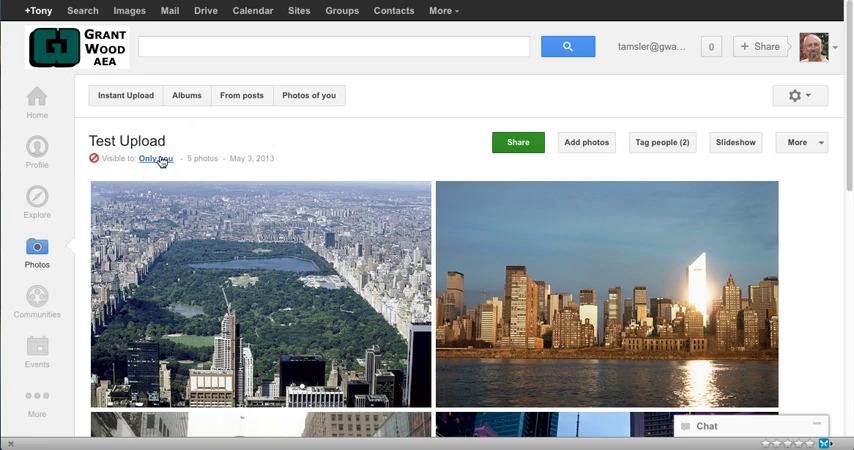
{"action": "left_click", "coordinate": [155, 159]}
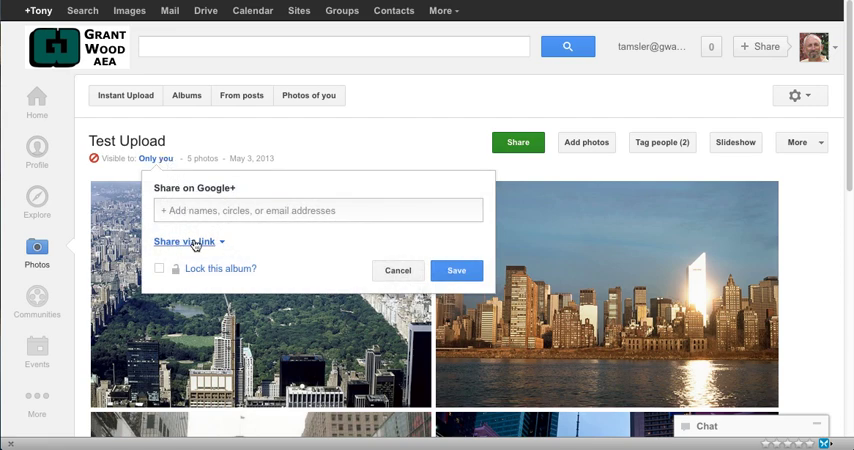
{"action": "left_click", "coordinate": [190, 245]}
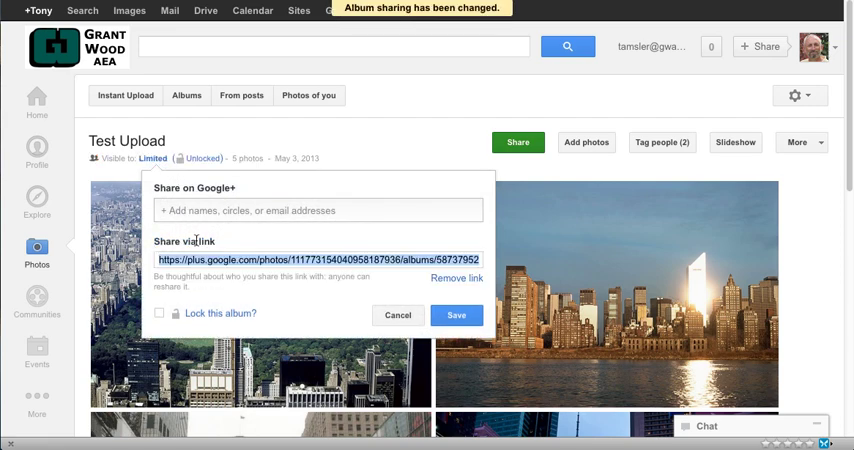
{"action": "mouse_move", "coordinate": [389, 287]}
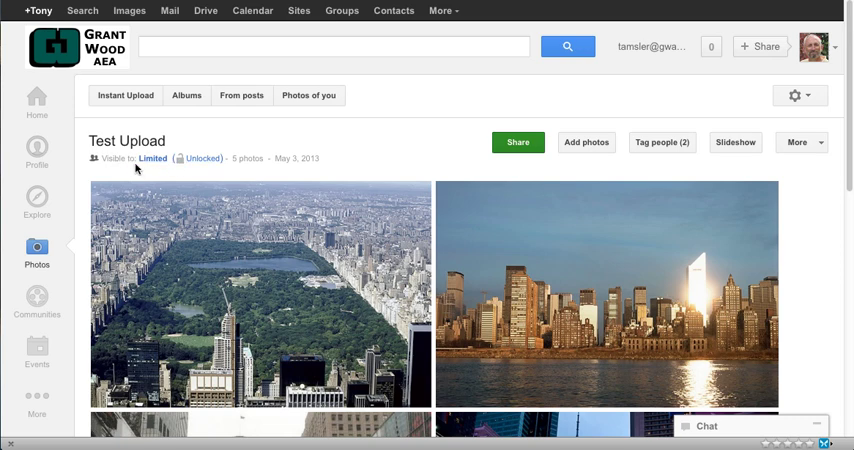
{"action": "mouse_move", "coordinate": [196, 173]}
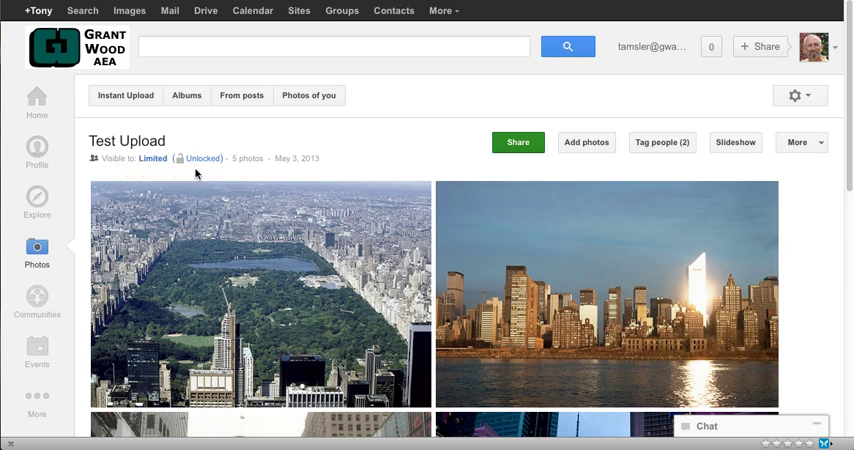
{"action": "mouse_move", "coordinate": [623, 159]}
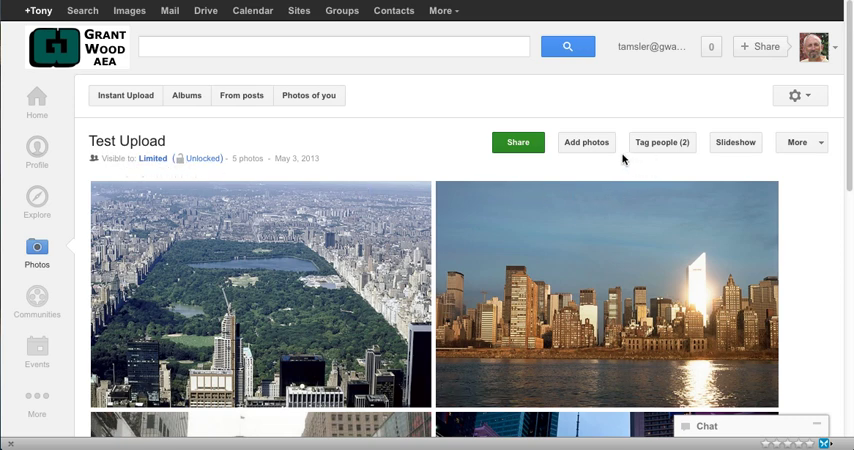
{"action": "mouse_move", "coordinate": [698, 168]}
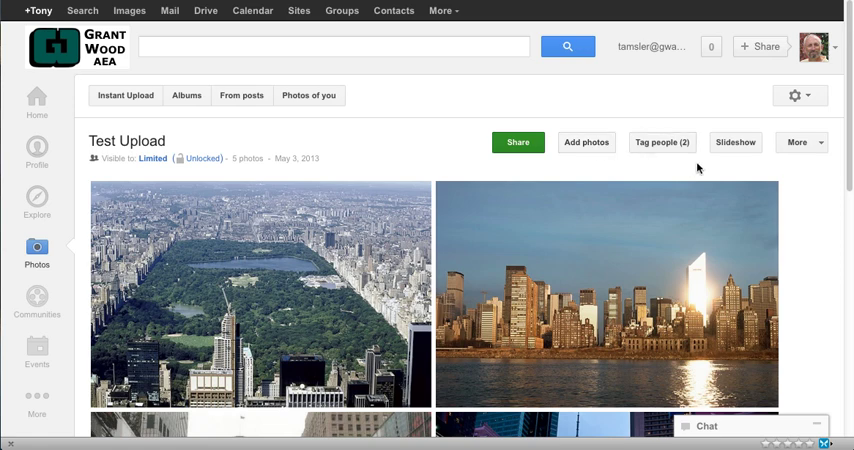
{"action": "mouse_move", "coordinate": [726, 143]}
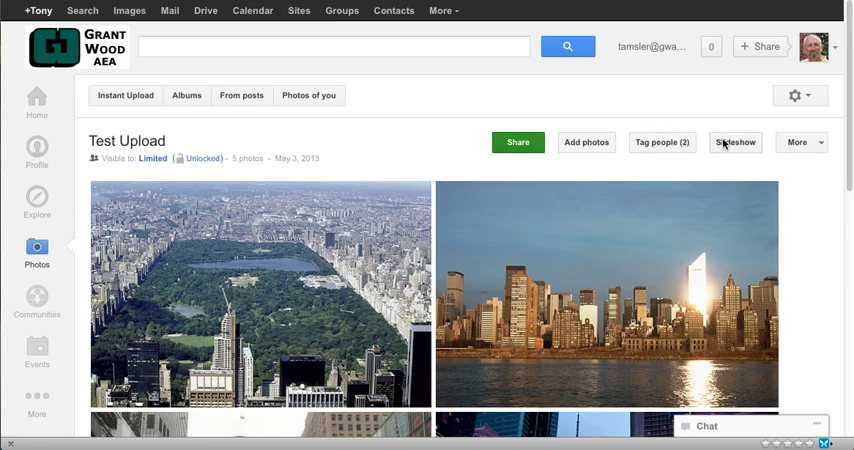
- Put the Test Upload album into organize mode from the More menu
{"action": "left_click", "coordinate": [798, 141]}
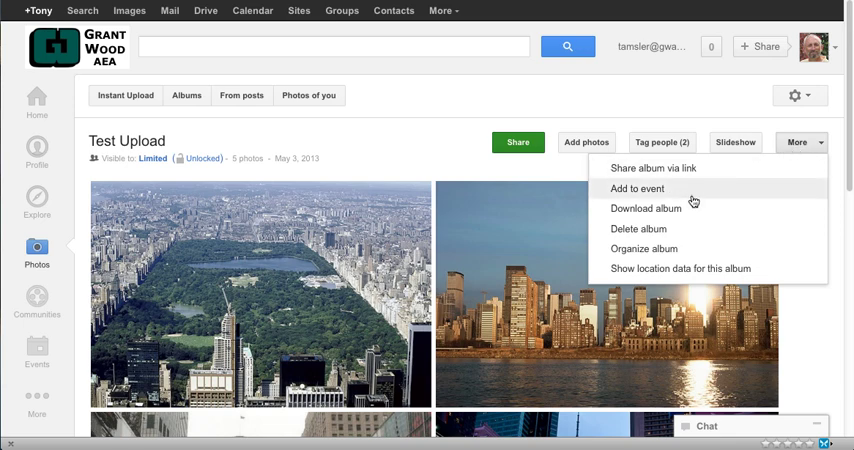
{"action": "mouse_move", "coordinate": [666, 205]}
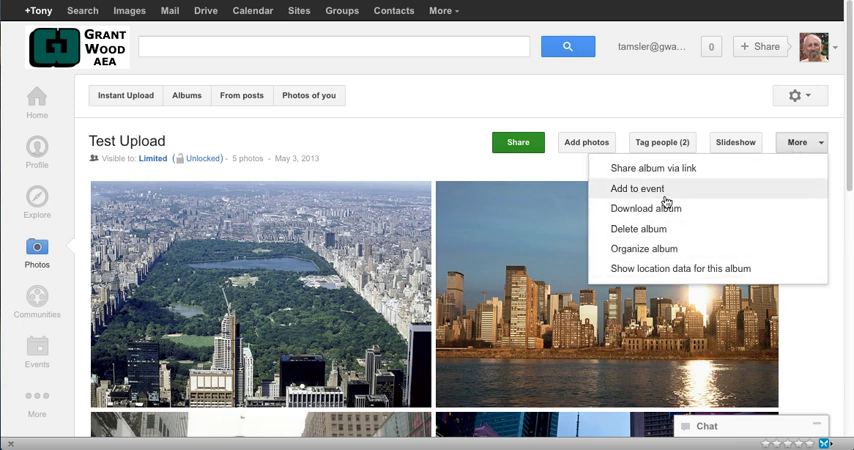
{"action": "mouse_move", "coordinate": [658, 248]}
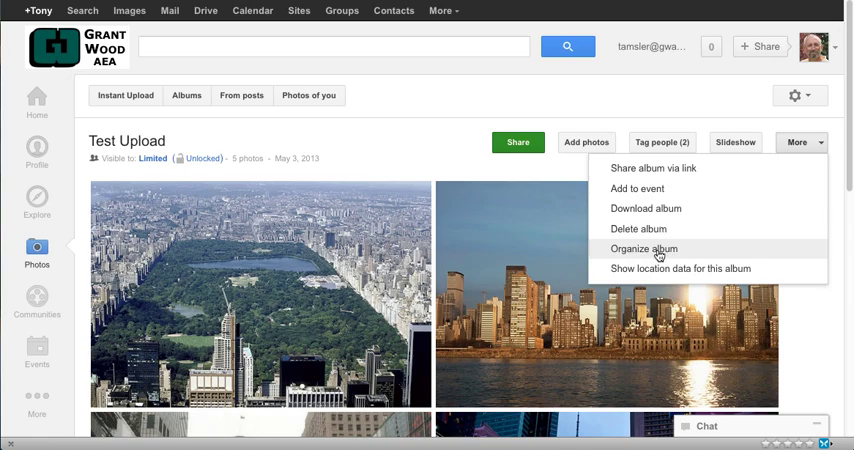
{"action": "left_click", "coordinate": [643, 248]}
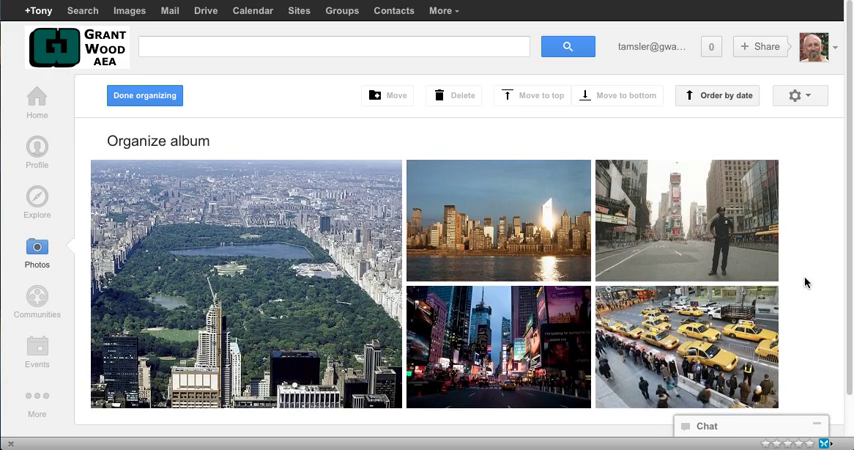
{"action": "mouse_move", "coordinate": [721, 243]}
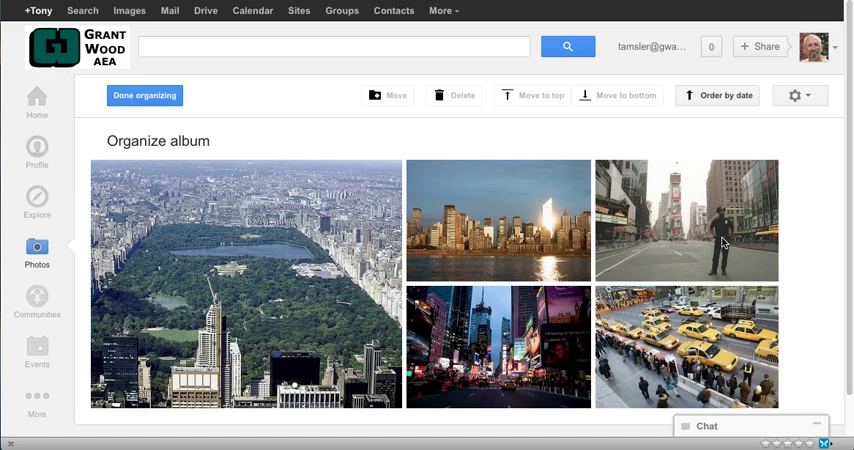
- Drag the waterfront skyline photo ahead of Central Park, then open the gear menu
{"action": "left_click", "coordinate": [687, 230]}
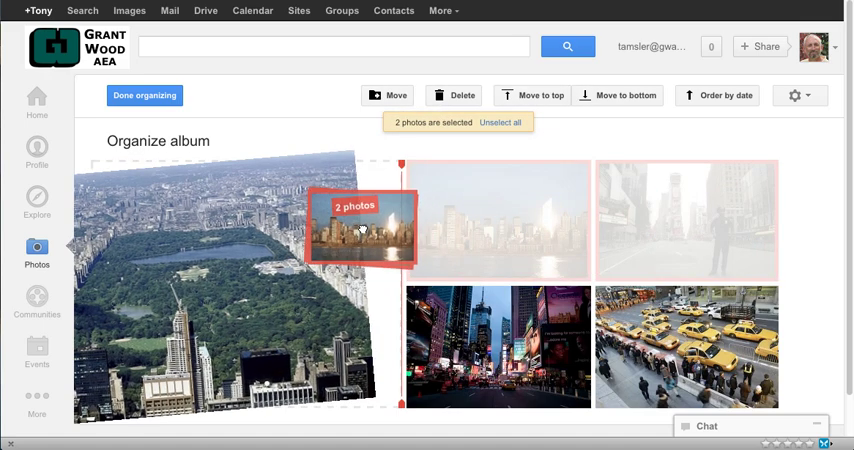
{"action": "left_click_drag", "start_coordinate": [362, 228], "coordinate": [497, 220]}
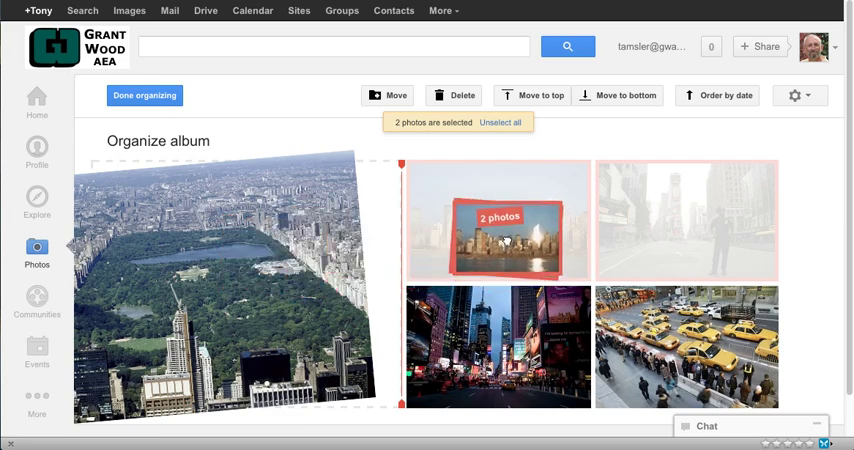
{"action": "left_click", "coordinate": [691, 218]}
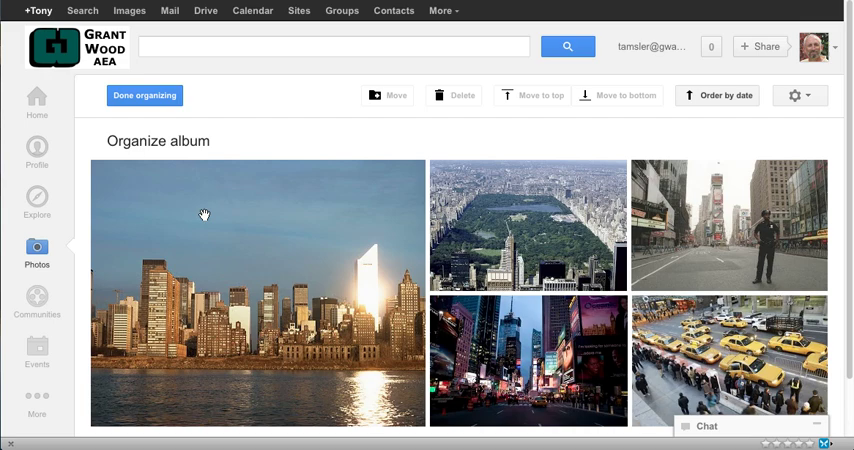
{"action": "left_click", "coordinate": [798, 95]}
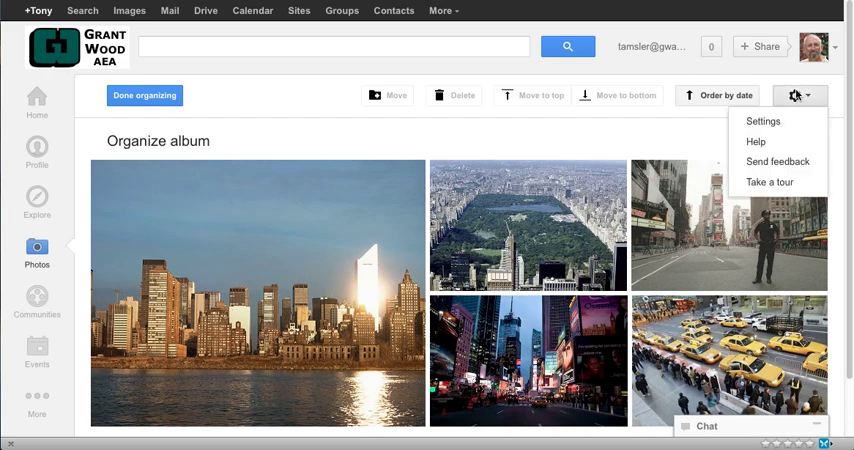
{"action": "mouse_move", "coordinate": [703, 131]}
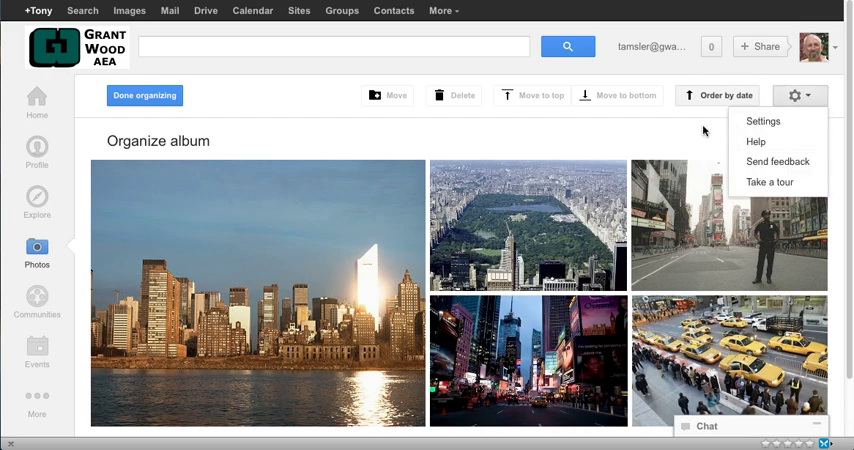
{"action": "mouse_move", "coordinate": [477, 126]}
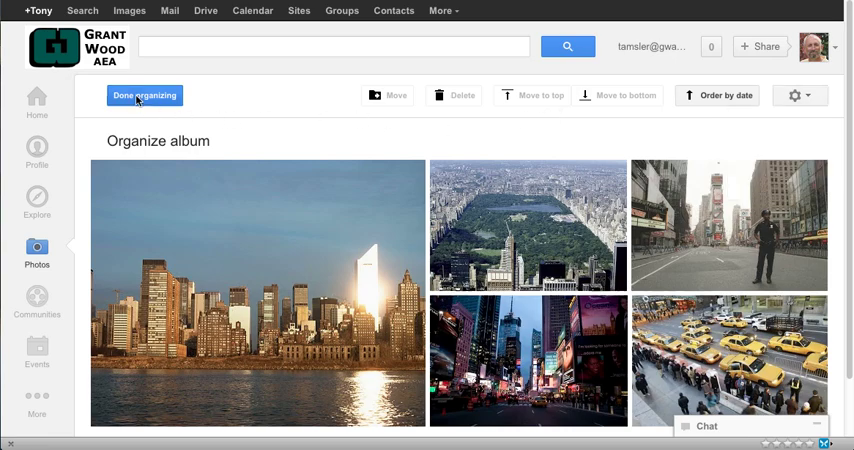
- Click Done organizing to keep the skyline-first photo order
{"action": "left_click", "coordinate": [144, 95]}
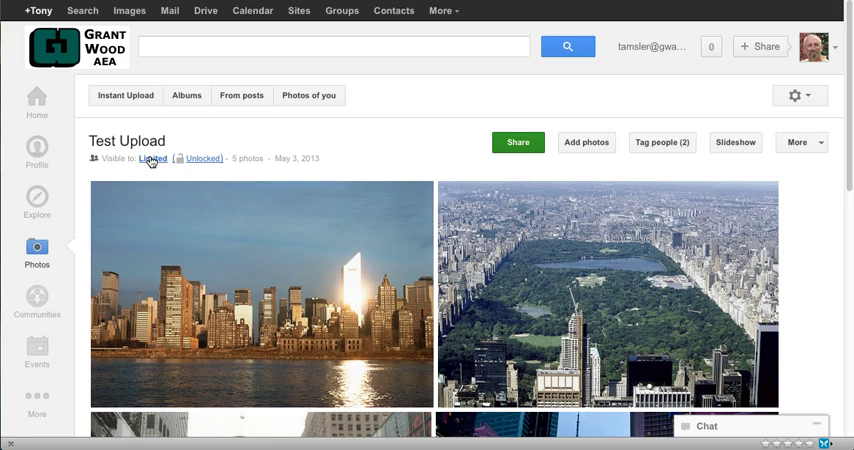
{"action": "mouse_move", "coordinate": [152, 168]}
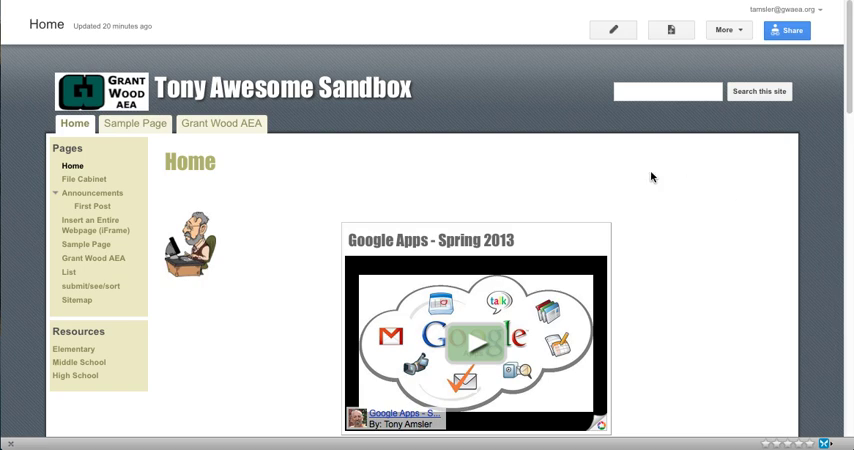
{"action": "mouse_move", "coordinate": [538, 224]}
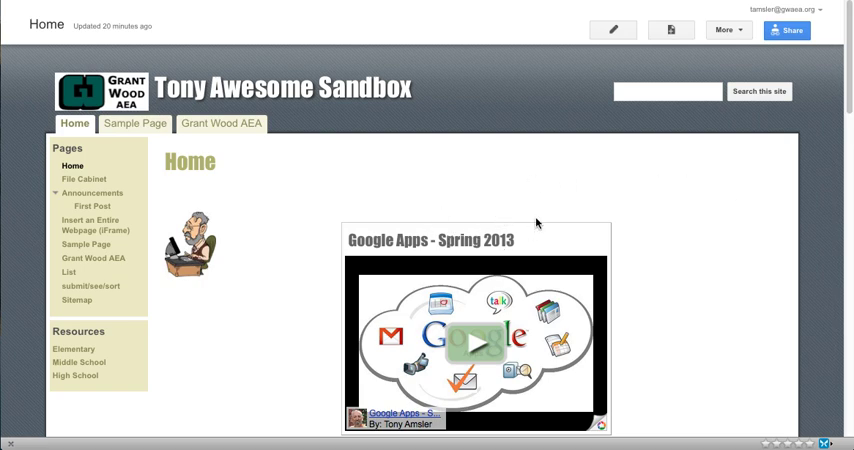
- Open the Tony Awesome Sandbox Home page in the Google Sites editor
{"action": "left_click", "coordinate": [614, 28]}
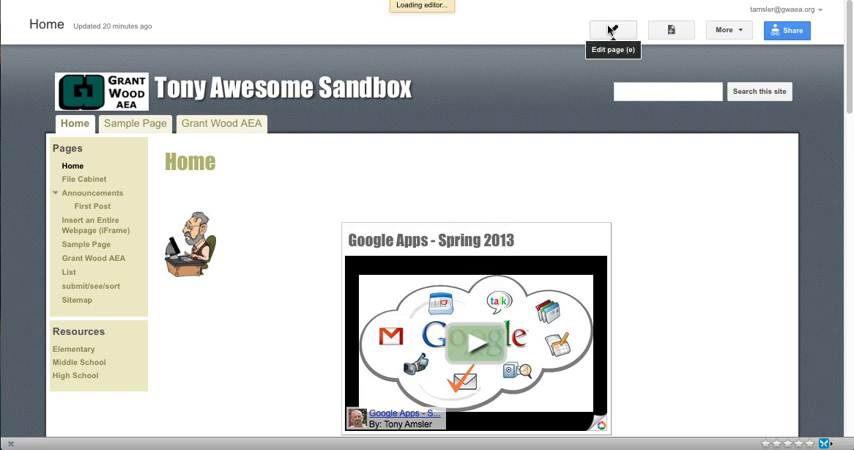
{"action": "left_click", "coordinate": [610, 28]}
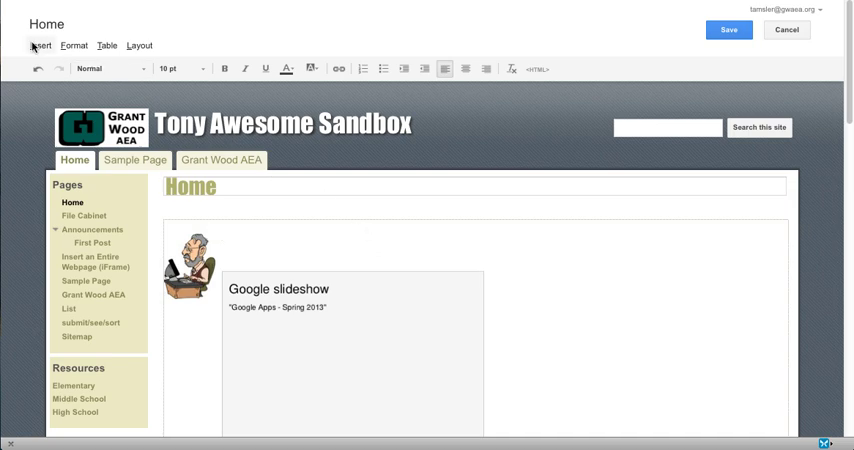
- Insert a Picasa Web slideshow and select the Test Upload album
{"action": "left_click", "coordinate": [39, 45]}
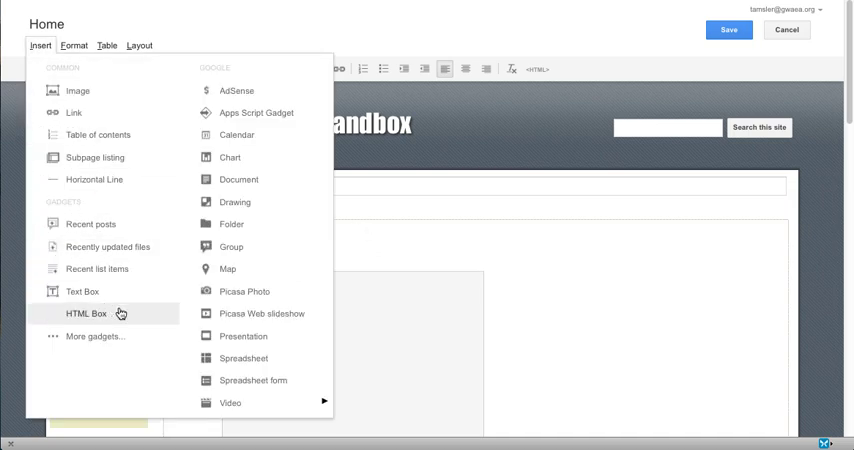
{"action": "mouse_move", "coordinate": [277, 325]}
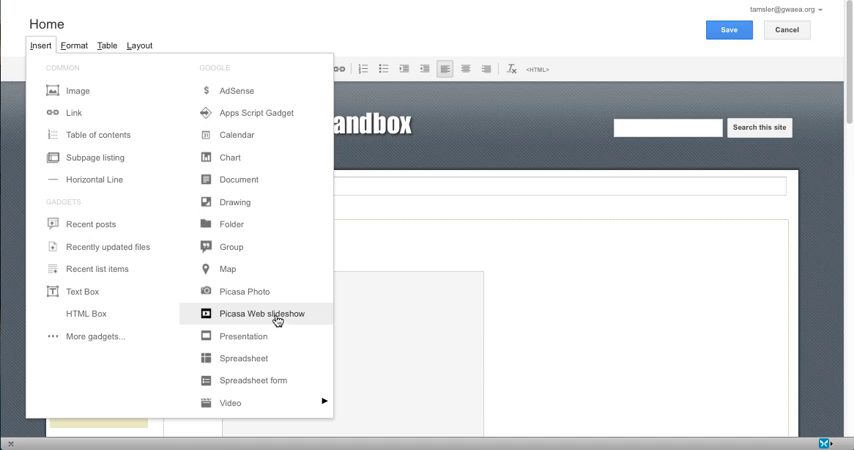
{"action": "mouse_move", "coordinate": [278, 320]}
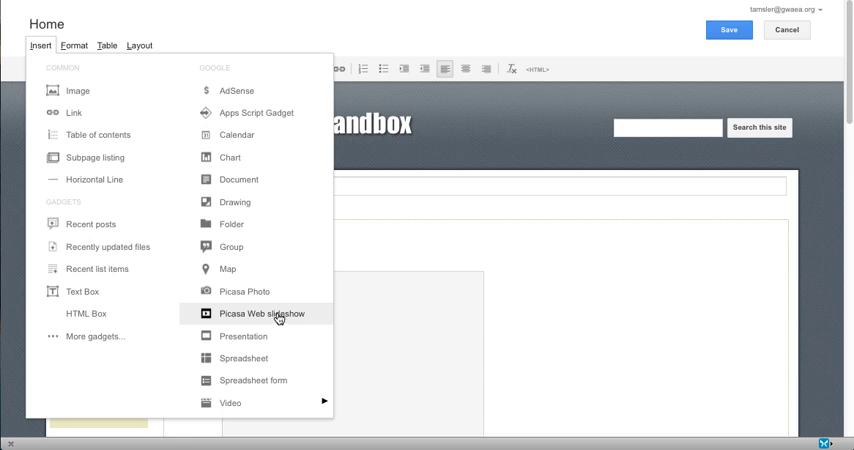
{"action": "left_click", "coordinate": [263, 313]}
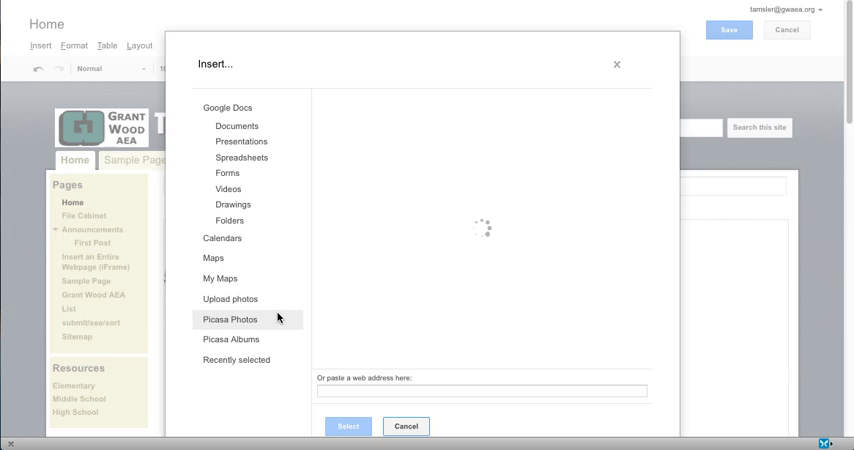
{"action": "left_click", "coordinate": [229, 319]}
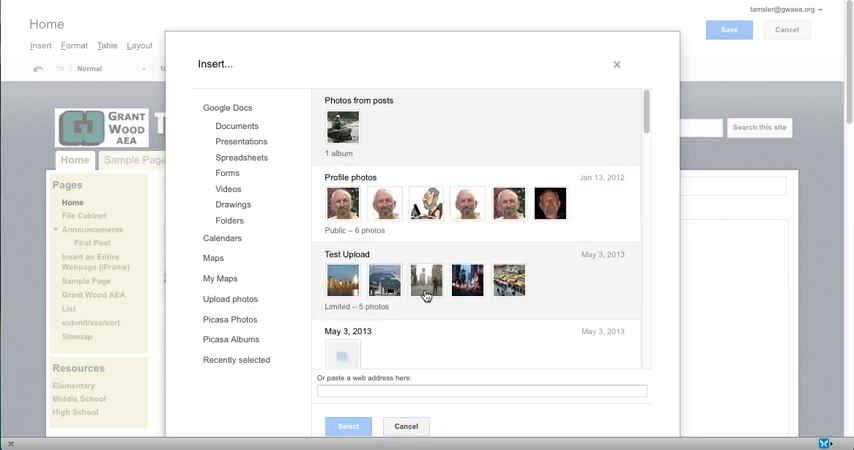
{"action": "scroll", "scroll_direction": "down", "scroll_amount": 3}
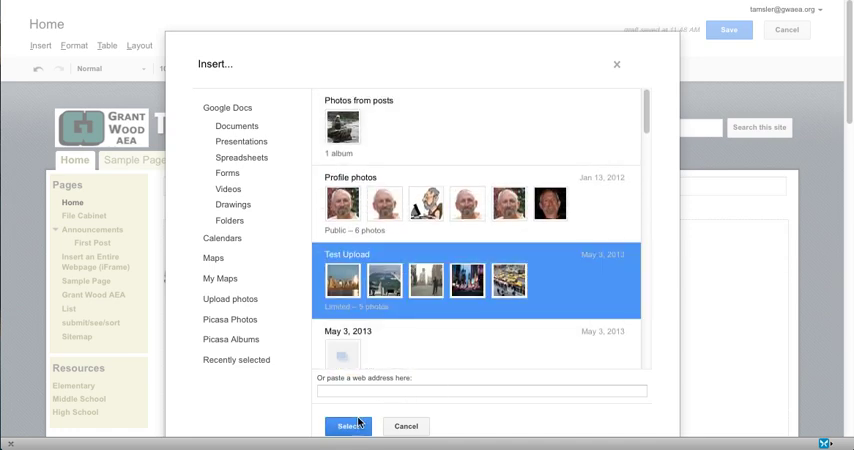
{"action": "left_click", "coordinate": [347, 426]}
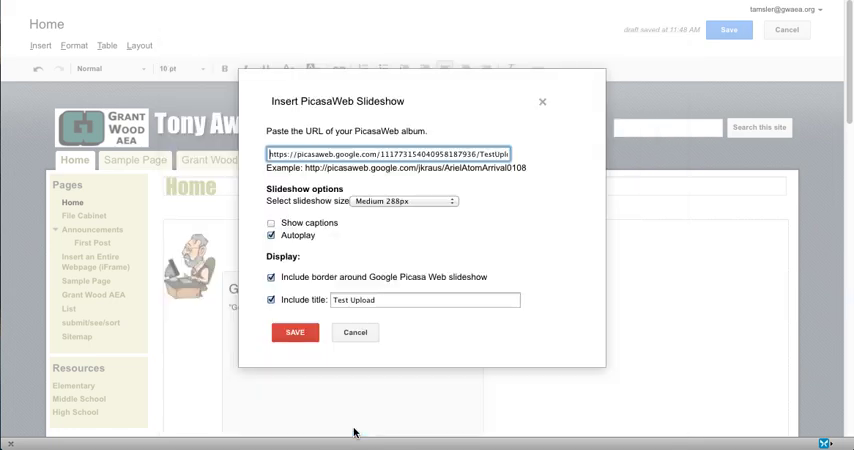
- Insert the Test Upload slideshow at Large 400px with autoplay unchecked
{"action": "left_click", "coordinate": [400, 202]}
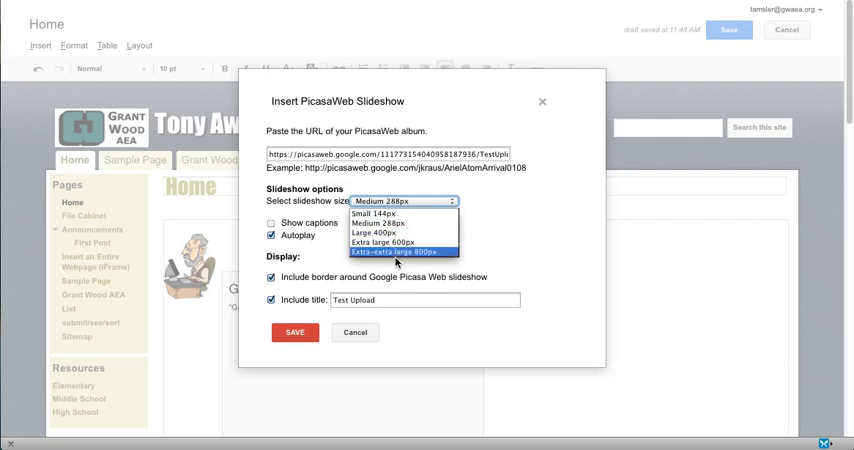
{"action": "mouse_move", "coordinate": [386, 241]}
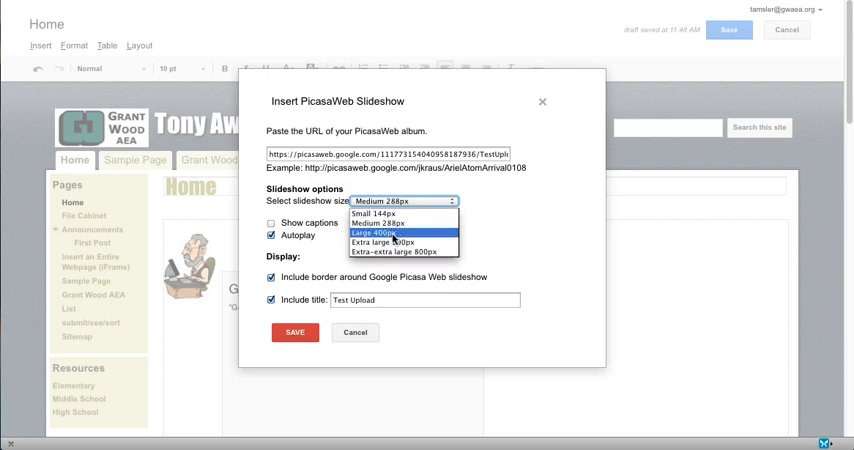
{"action": "left_click", "coordinate": [382, 233]}
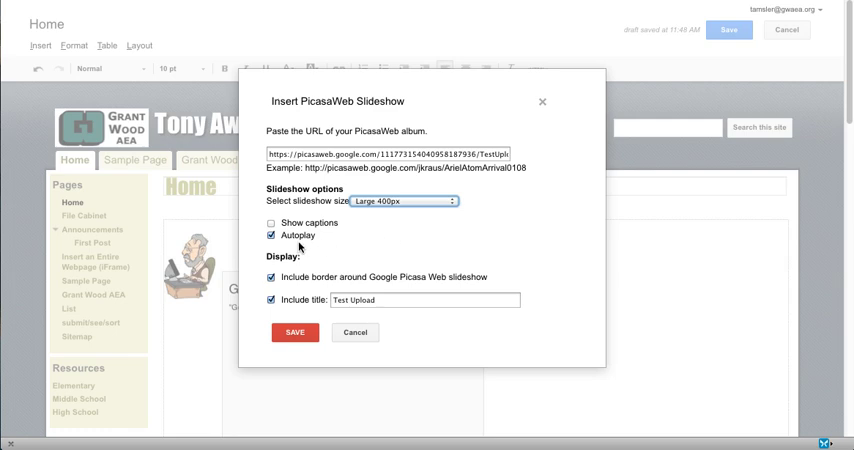
{"action": "mouse_move", "coordinate": [295, 238]}
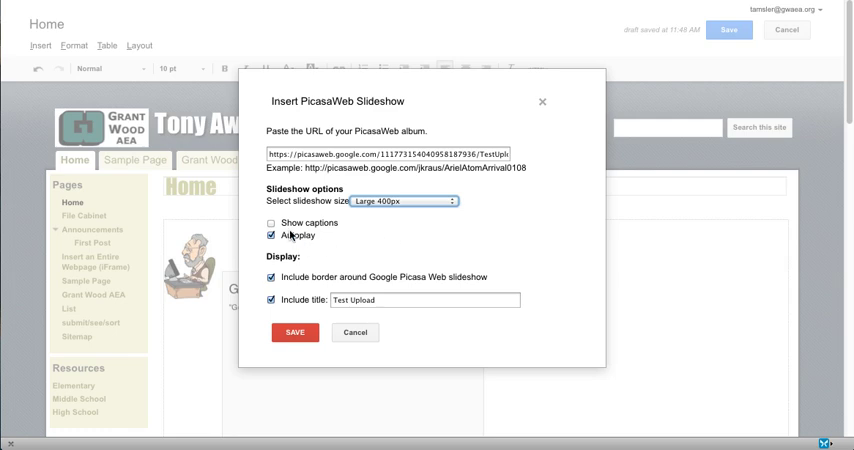
{"action": "left_click", "coordinate": [270, 237]}
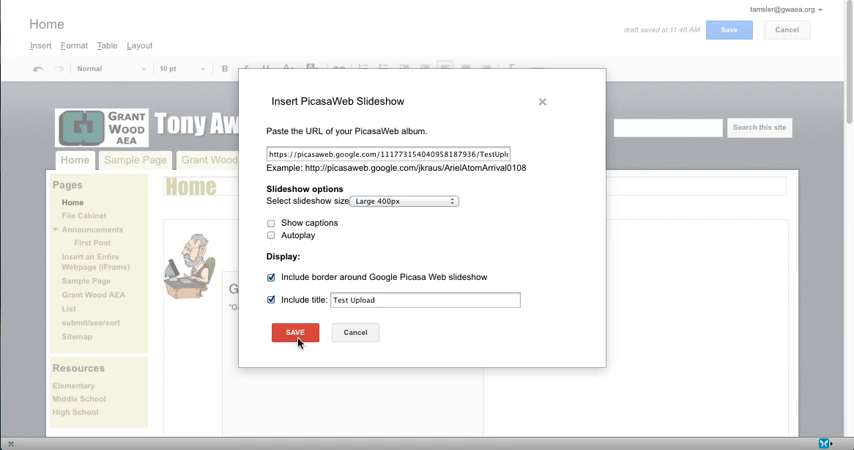
{"action": "left_click", "coordinate": [294, 332]}
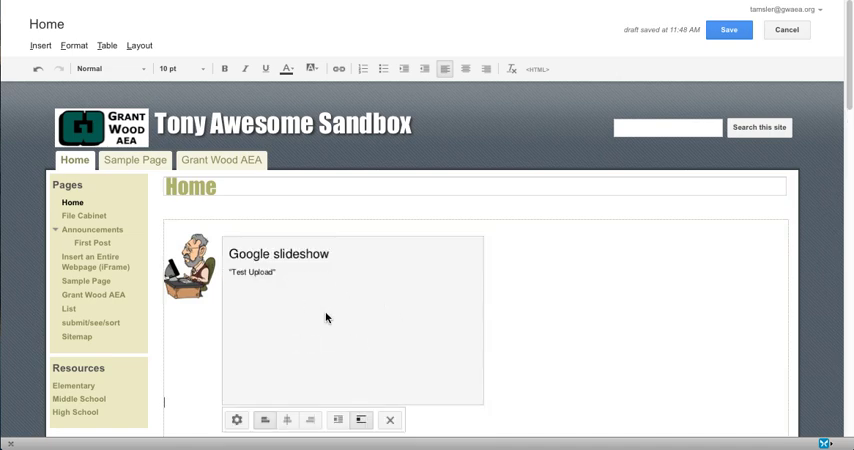
{"action": "mouse_move", "coordinate": [424, 297]}
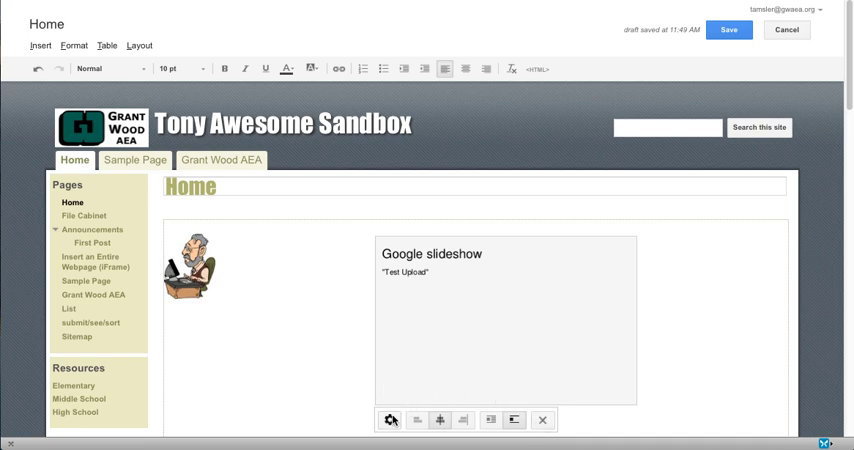
- Review the slideshow properties without changes, then save the Home page
{"action": "left_click", "coordinate": [389, 419]}
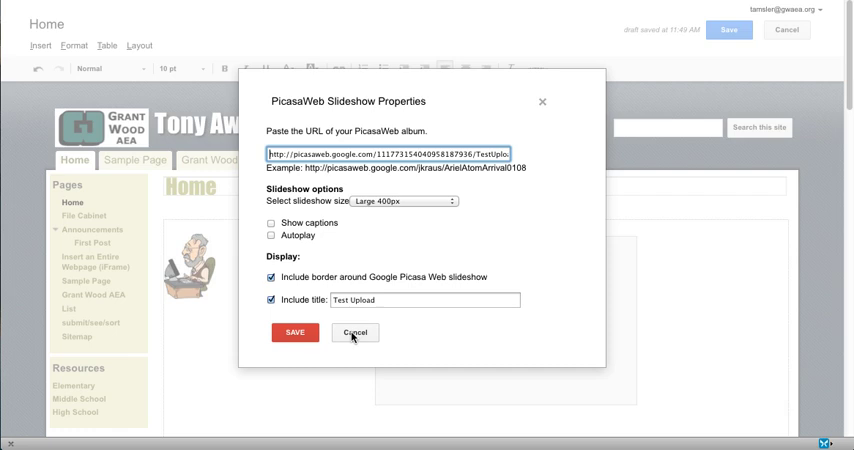
{"action": "left_click", "coordinate": [291, 332]}
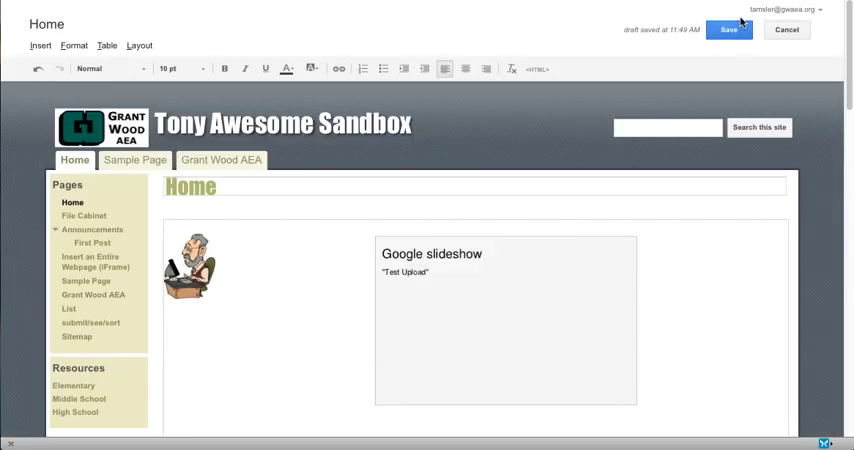
{"action": "left_click", "coordinate": [726, 29]}
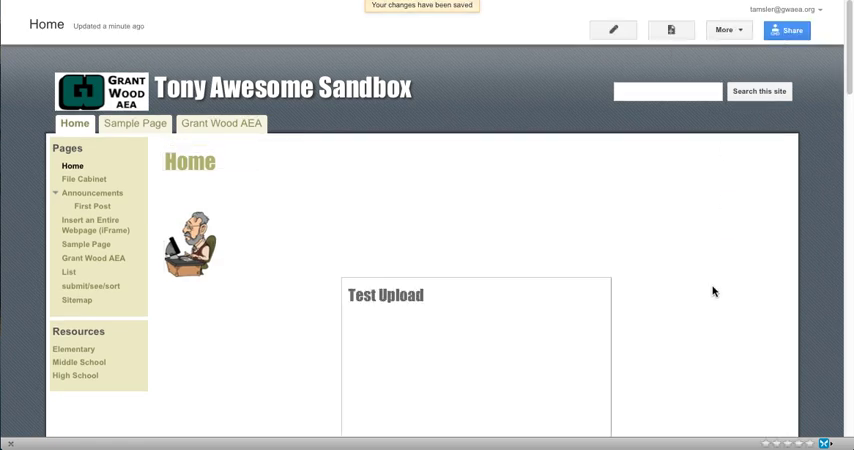
- Scroll to the Test Upload slideshow on the published page and play it
{"action": "scroll", "scroll_direction": "down", "scroll_amount": 3}
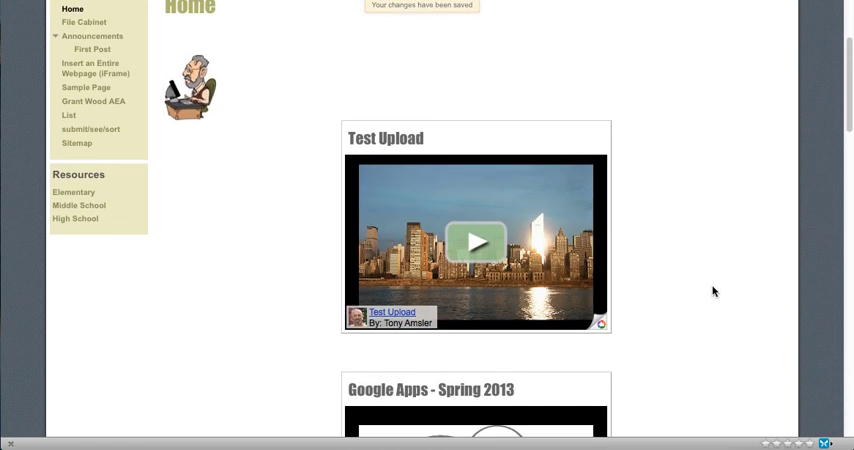
{"action": "left_click", "coordinate": [476, 240]}
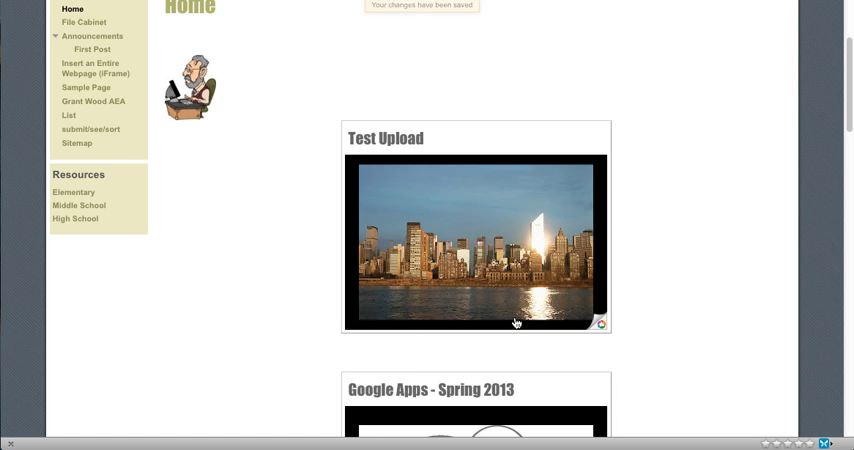